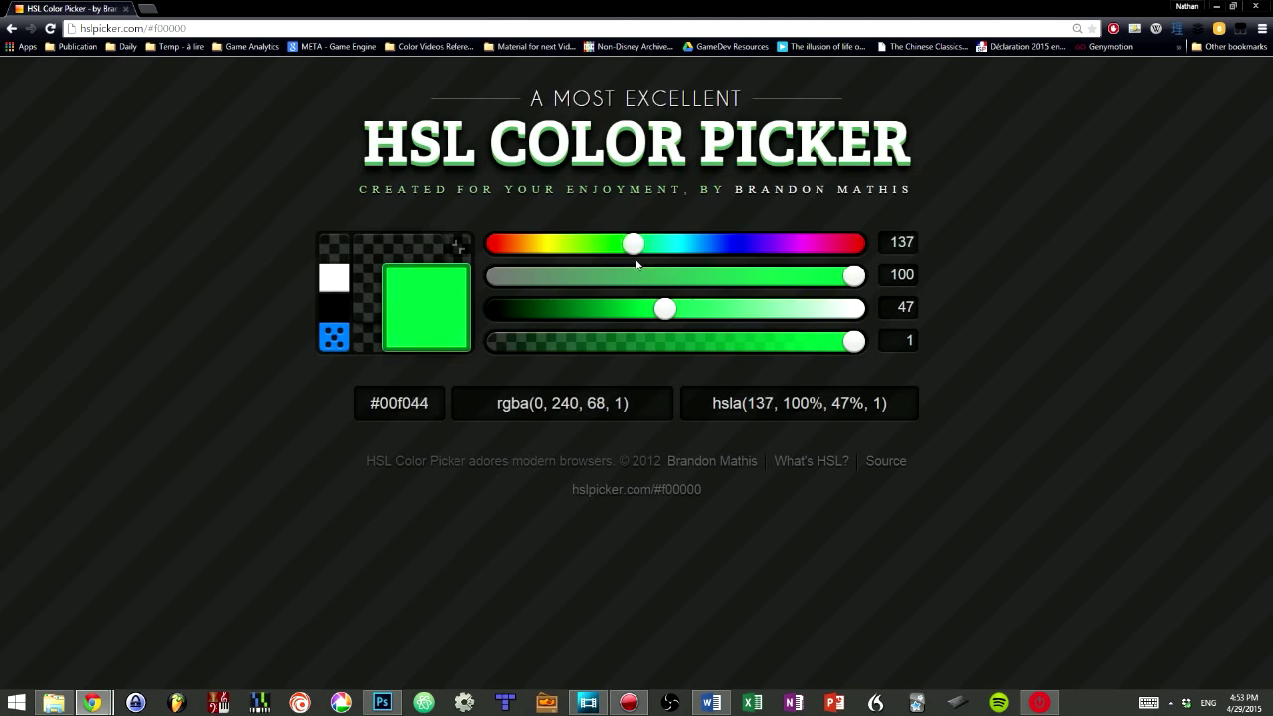
# Sweep the hue slider from green through blue and back around to red
pyautogui.moveTo(635, 243); pyautogui.dragTo(714, 243)
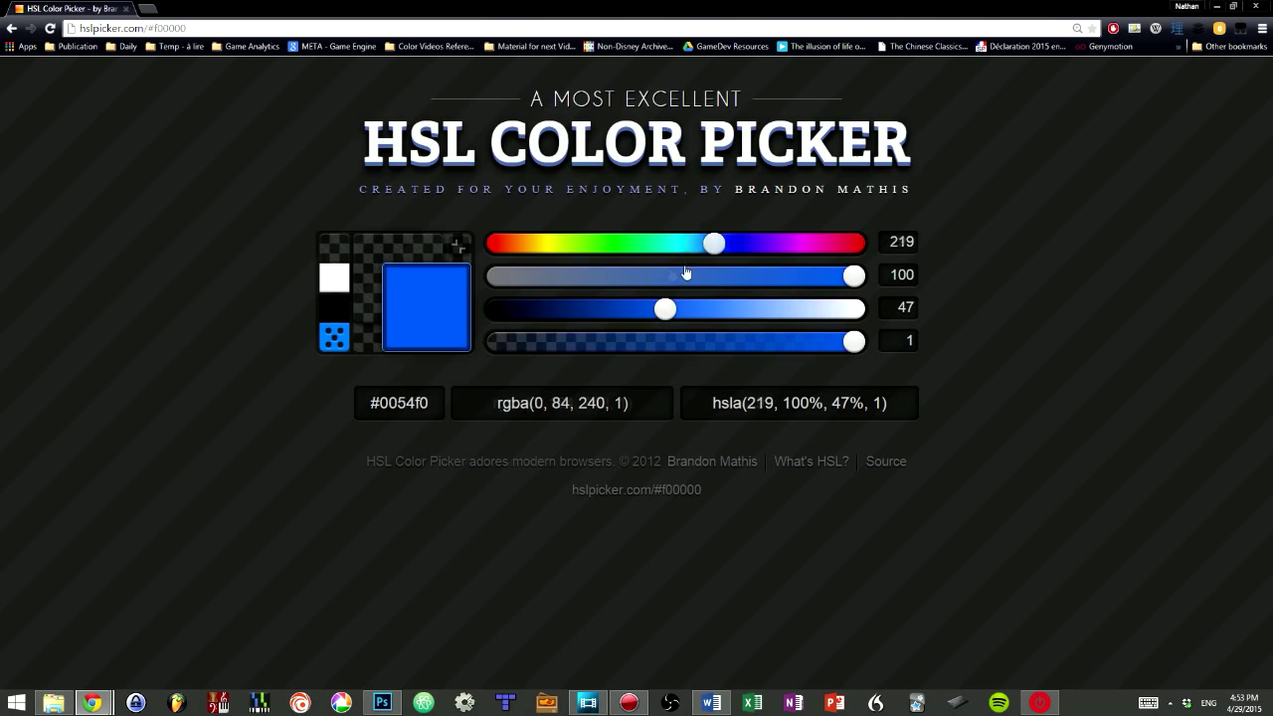
pyautogui.moveTo(715, 243); pyautogui.dragTo(707, 243)
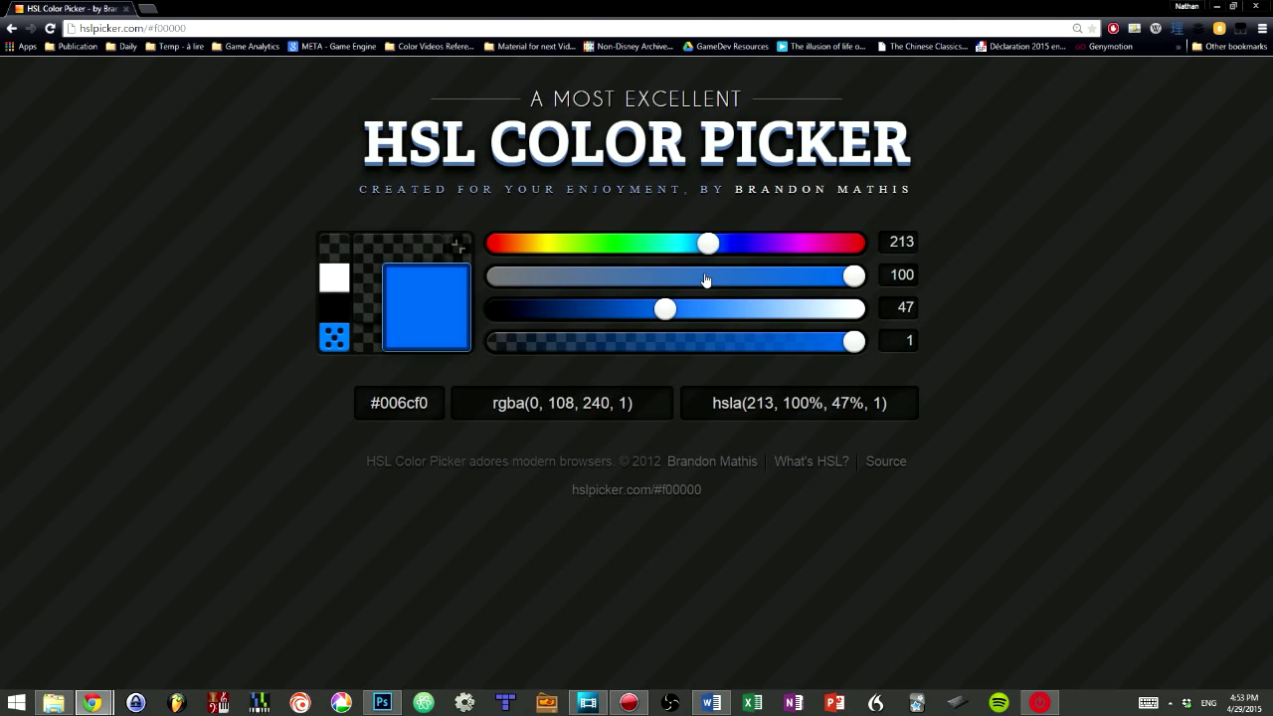
pyautogui.moveTo(707, 243); pyautogui.dragTo(600, 242)
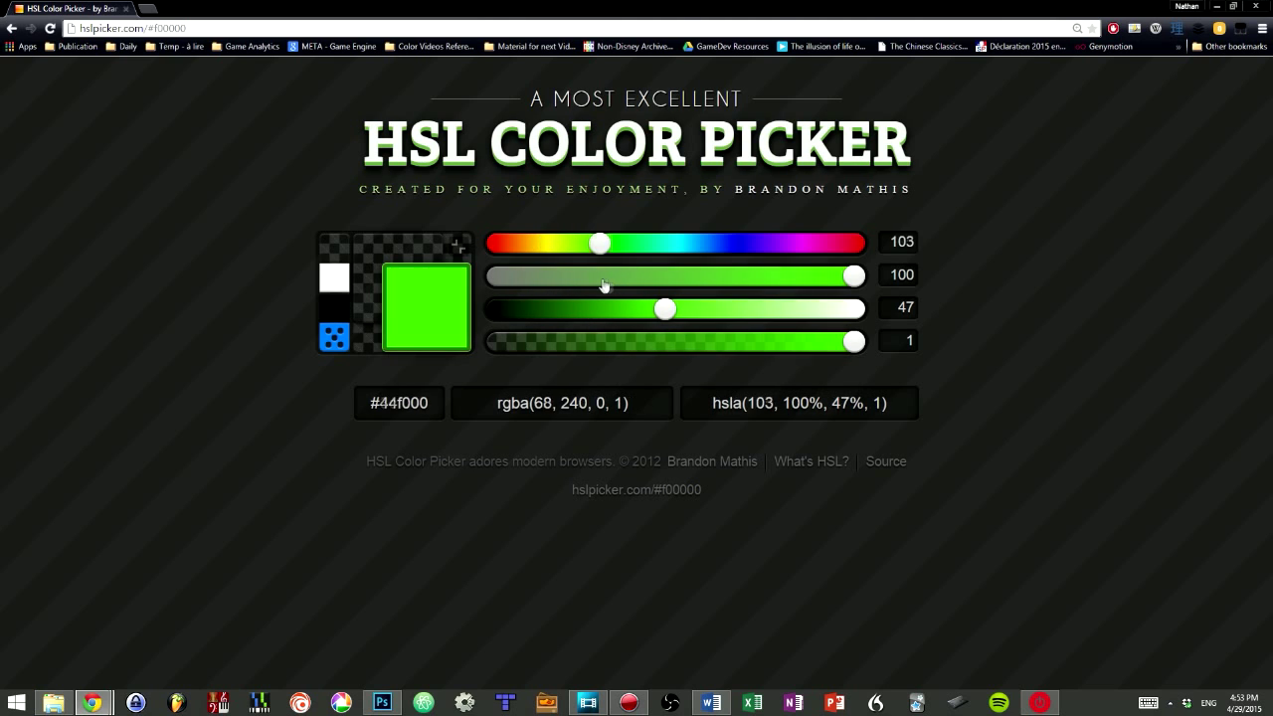
pyautogui.moveTo(600, 242); pyautogui.dragTo(854, 241)
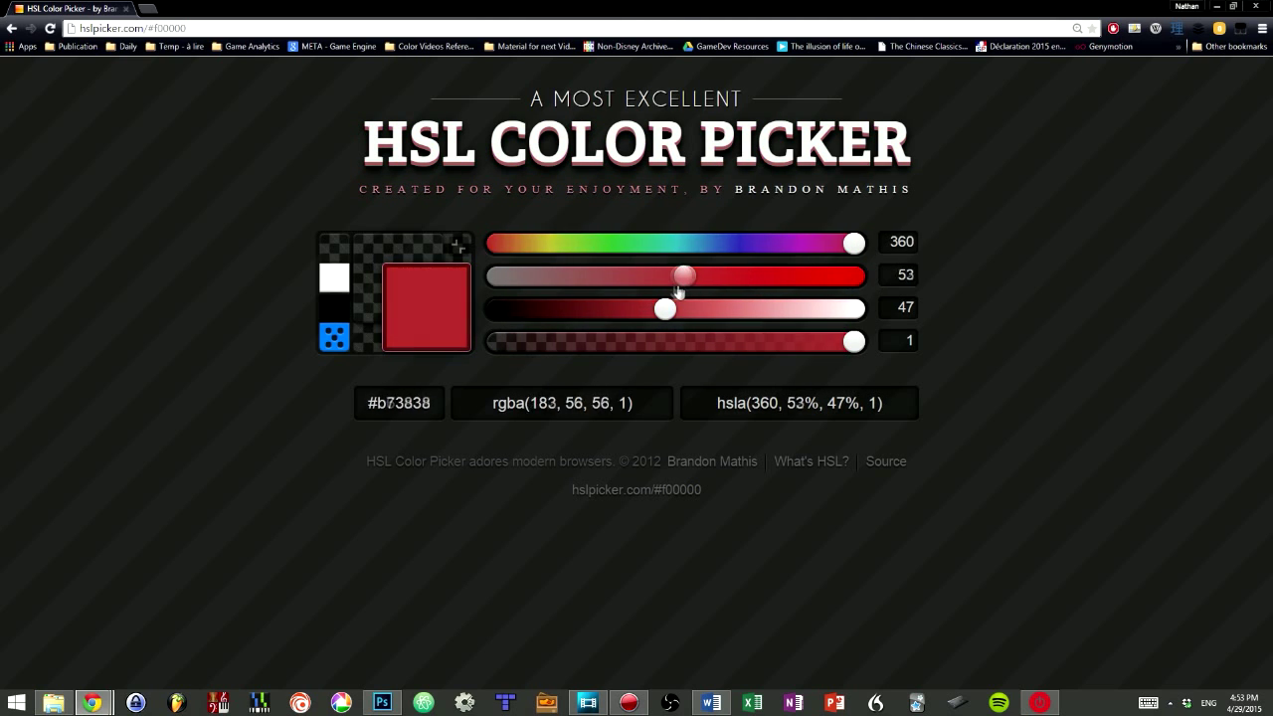
# Vary red's saturation and lightness through grey, black and pink, settling on hsla(360, 100%, 32%)
pyautogui.moveTo(686, 276); pyautogui.dragTo(498, 276)
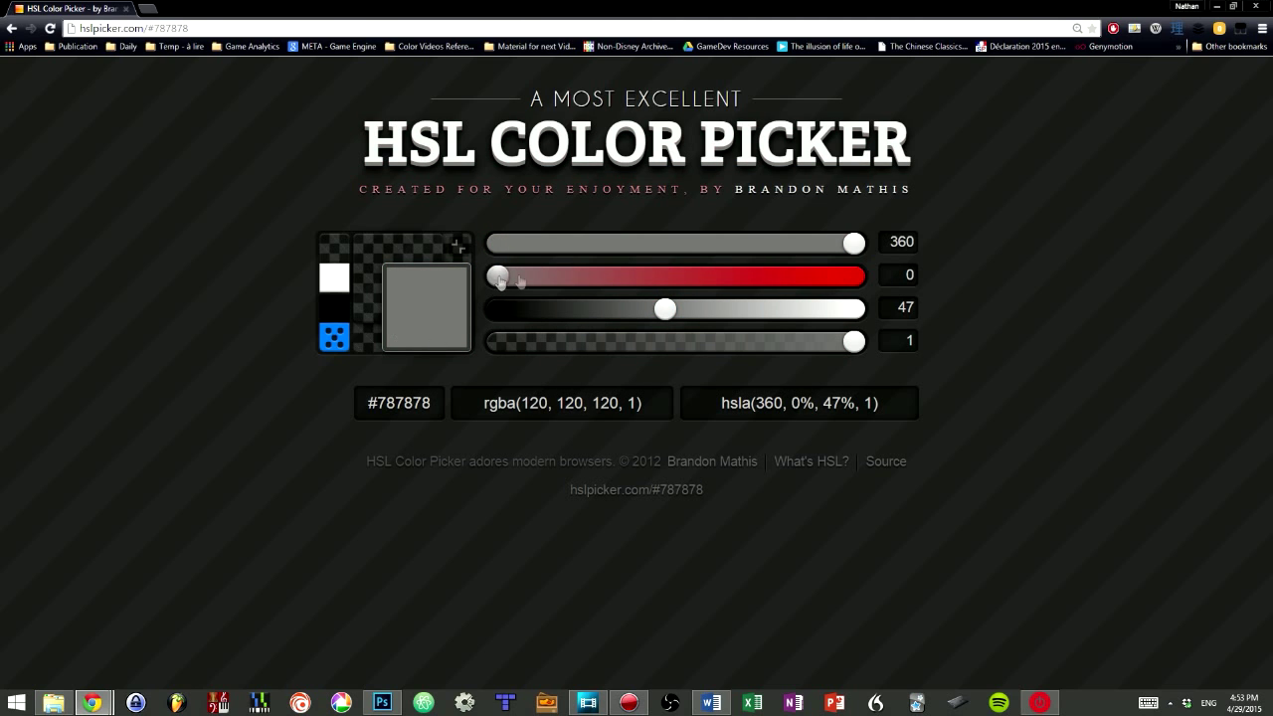
pyautogui.moveTo(498, 276); pyautogui.dragTo(852, 276)
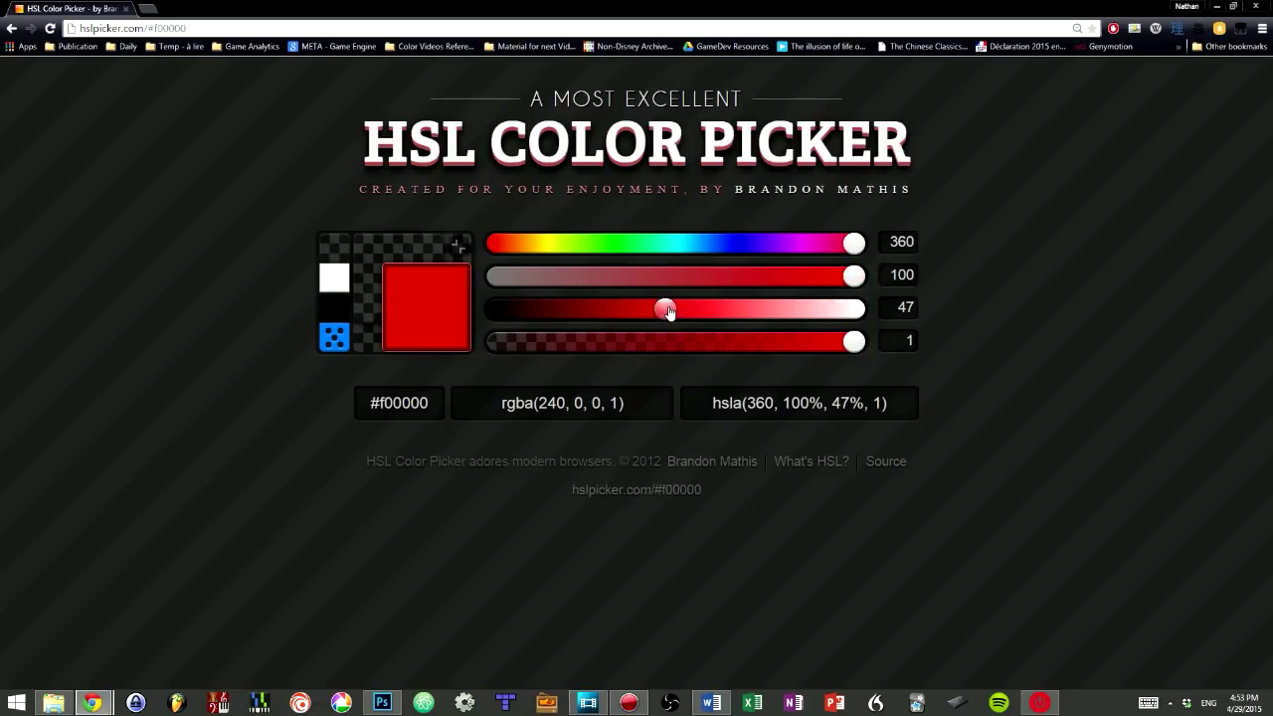
pyautogui.moveTo(664, 309); pyautogui.dragTo(524, 309)
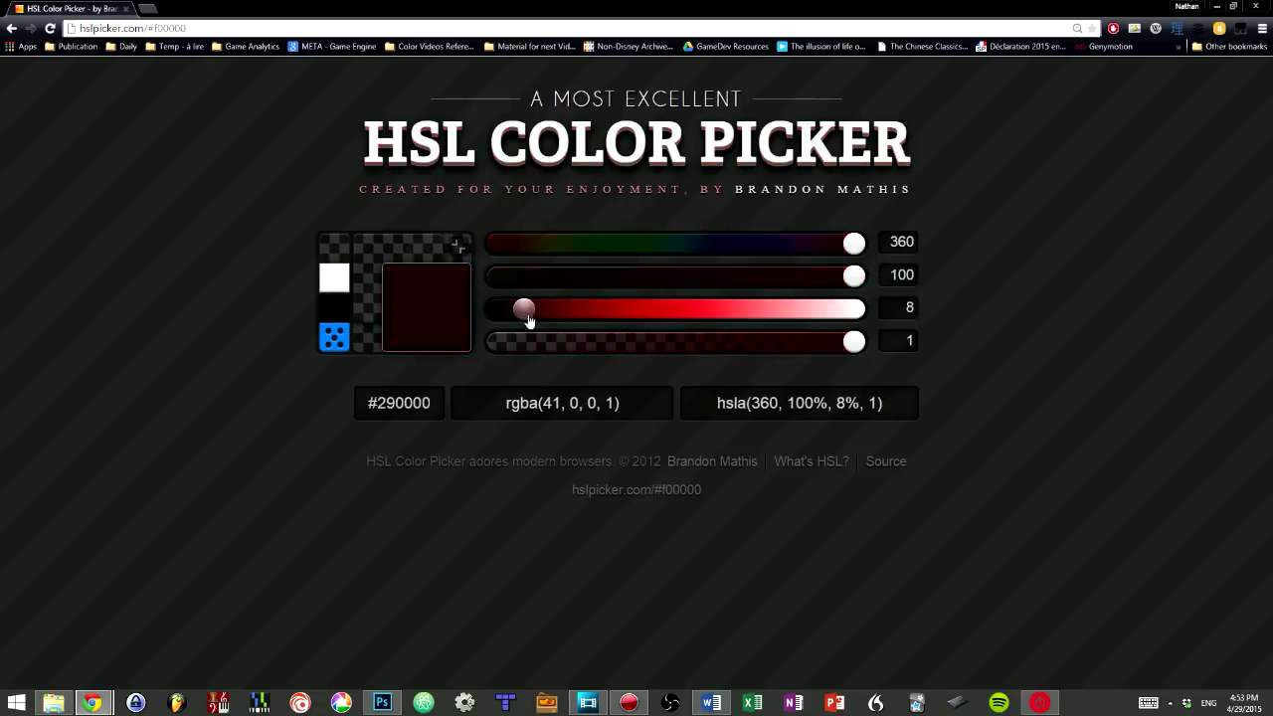
pyautogui.moveTo(525, 309); pyautogui.dragTo(761, 308)
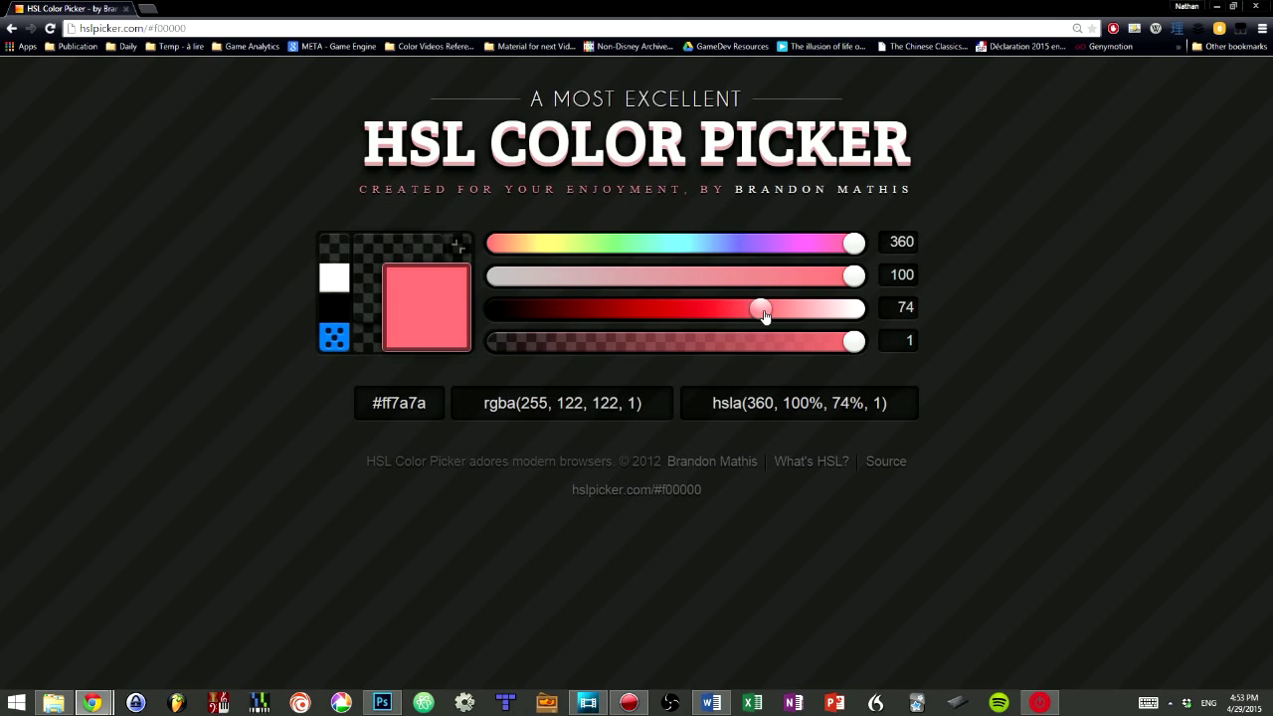
pyautogui.moveTo(761, 308); pyautogui.dragTo(794, 308)
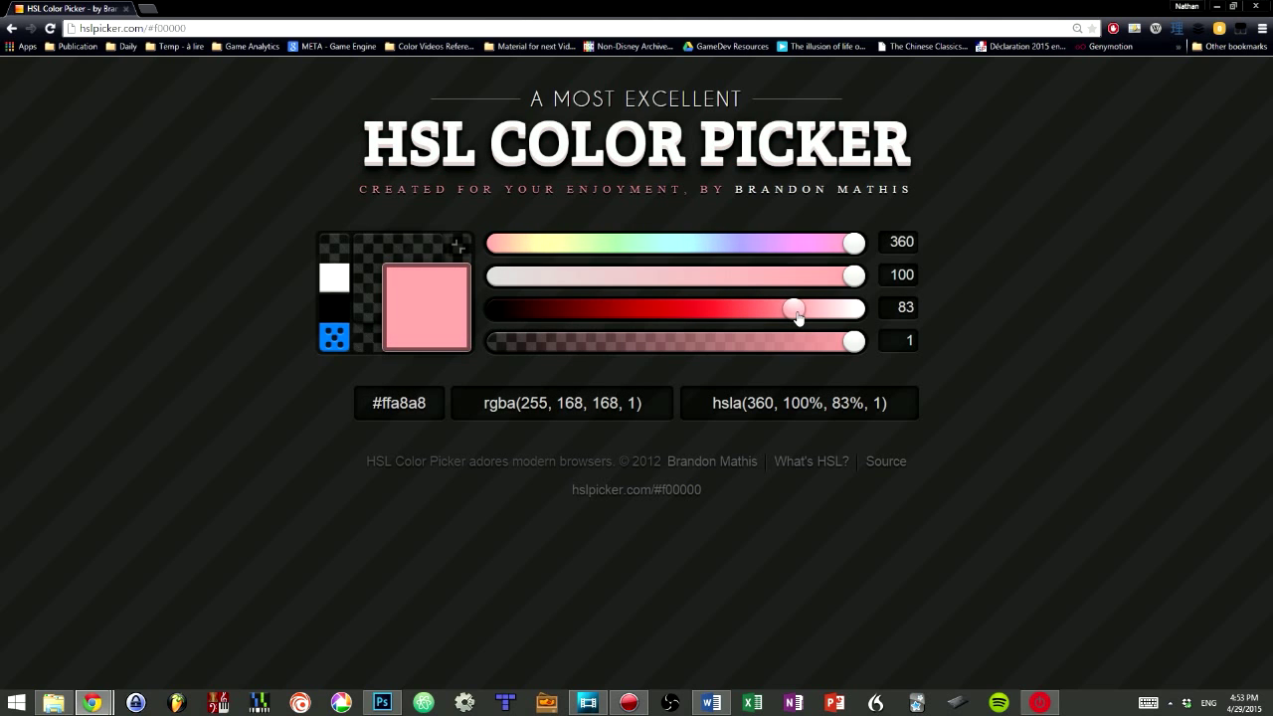
pyautogui.moveTo(792, 308); pyautogui.dragTo(610, 309)
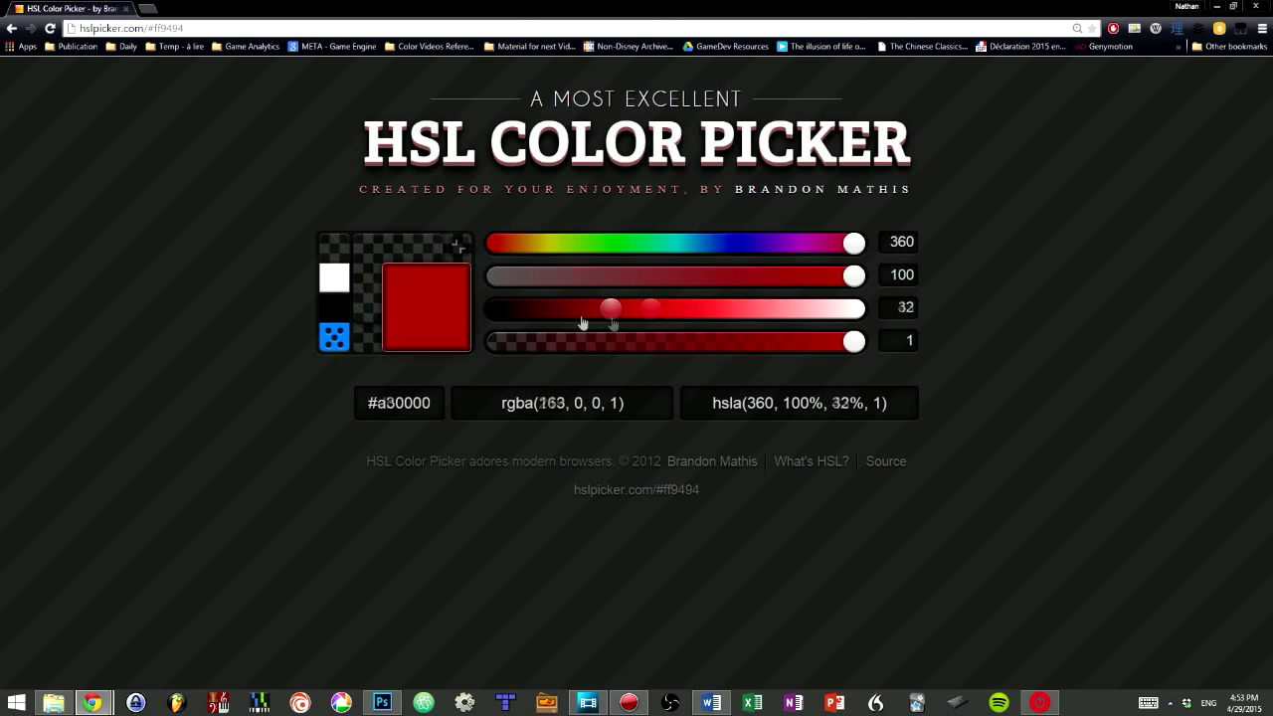
pyautogui.moveTo(611, 308); pyautogui.dragTo(547, 308)
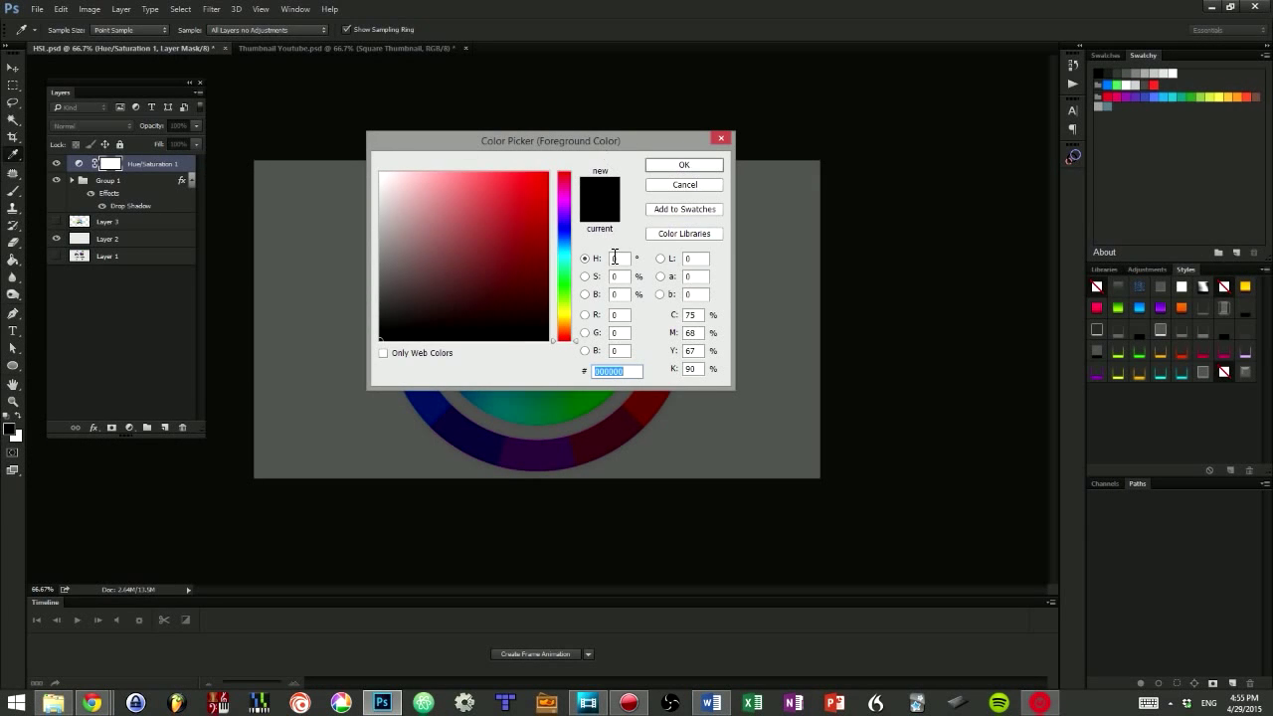
# Test HSB values in the Color Picker, from dark grey-browns to a medium purple
pyautogui.write('11')
pyautogui.click(620, 277)
pyautogui.write('14')
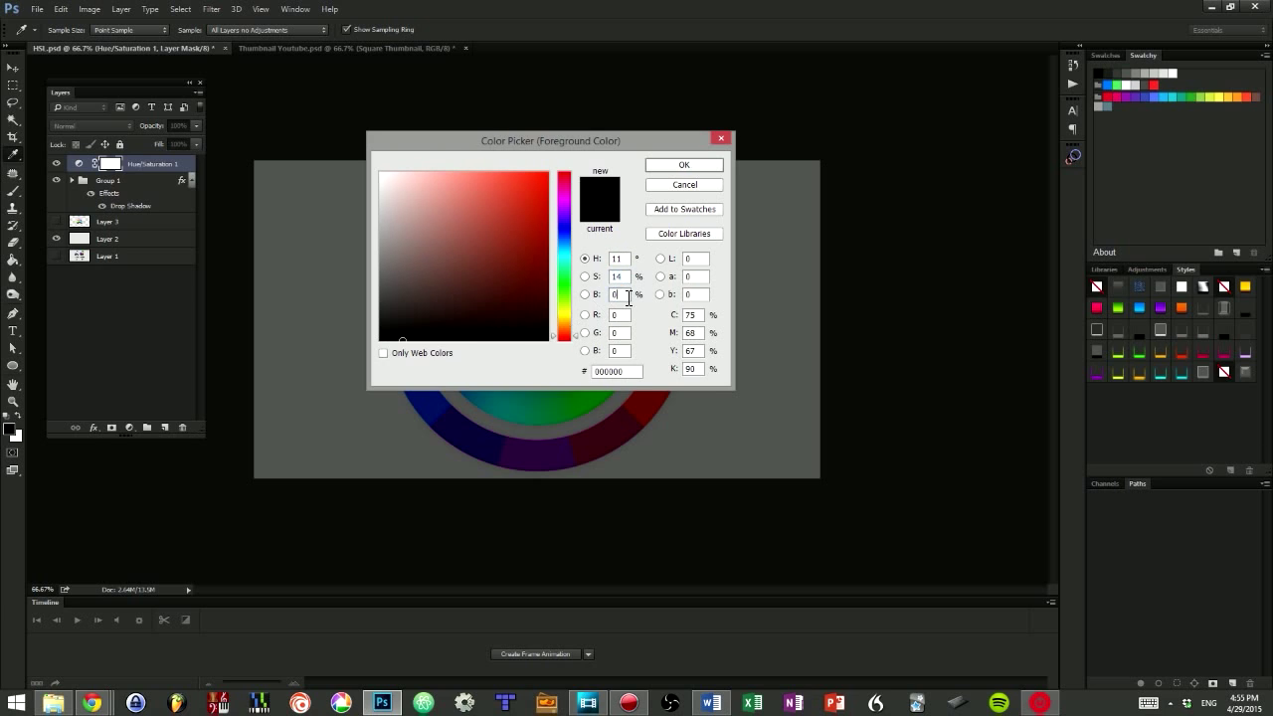
pyautogui.click(404, 333)
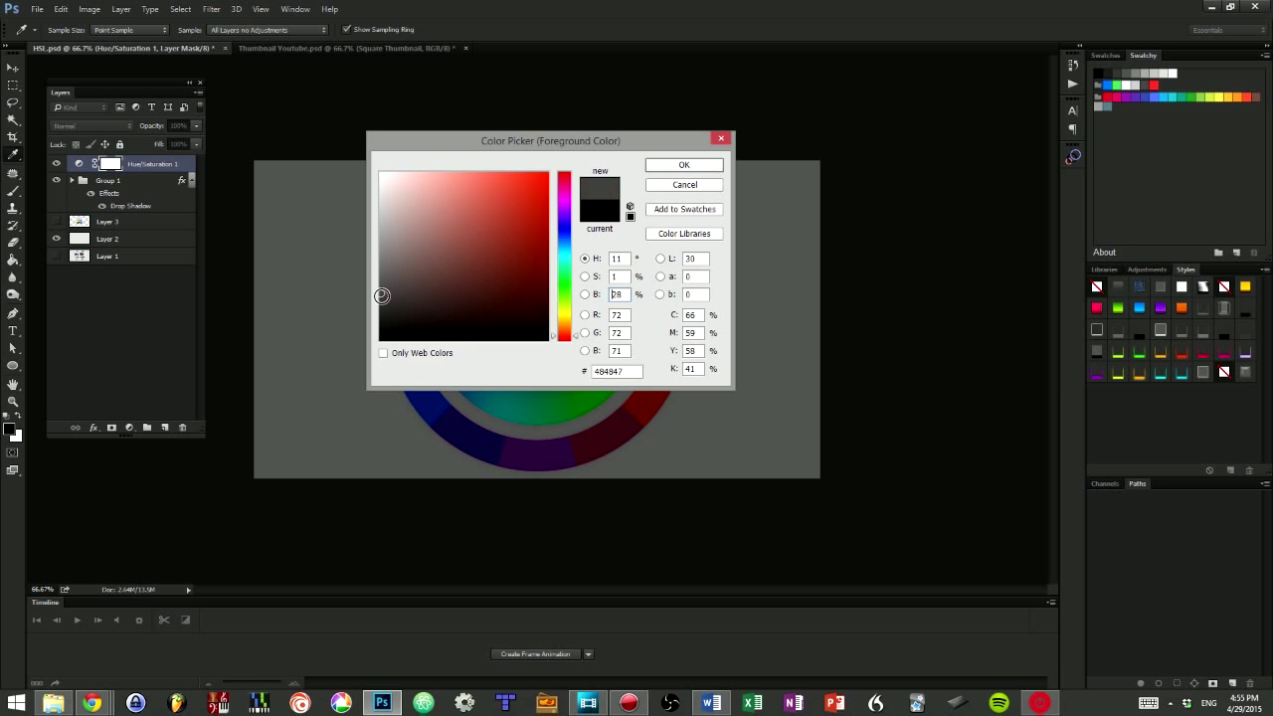
pyautogui.click(428, 320)
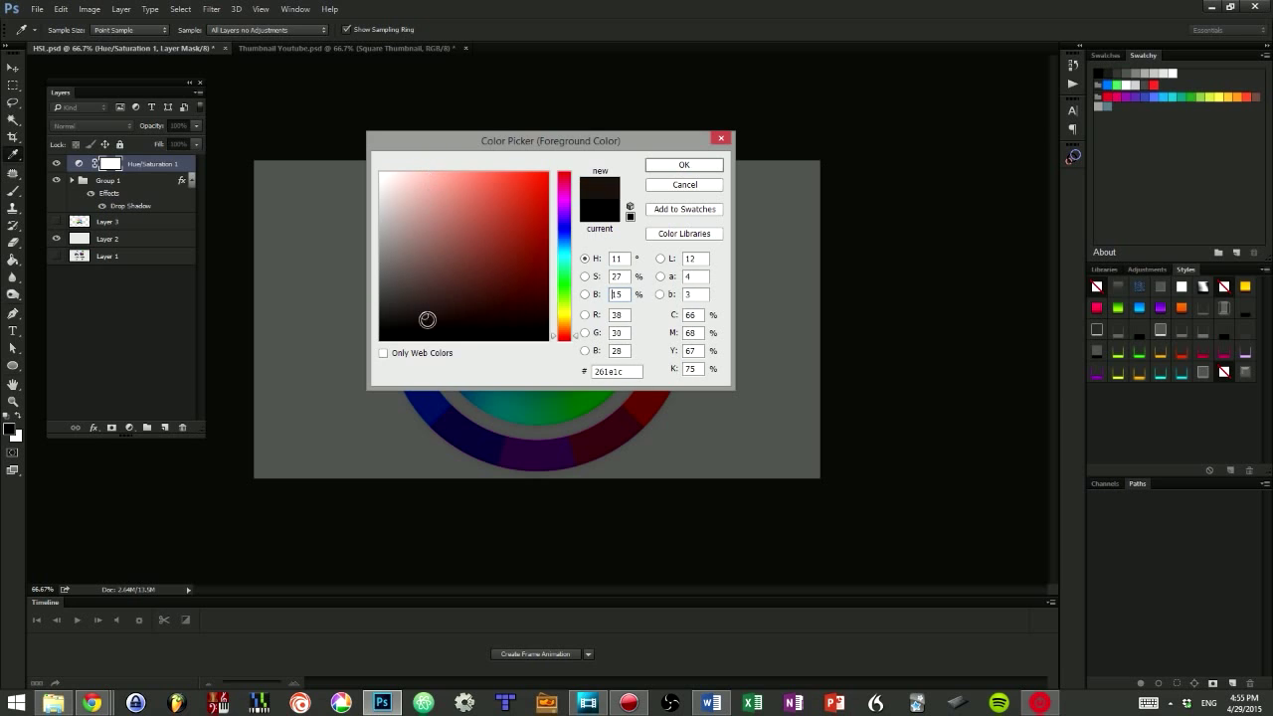
pyautogui.click(562, 336)
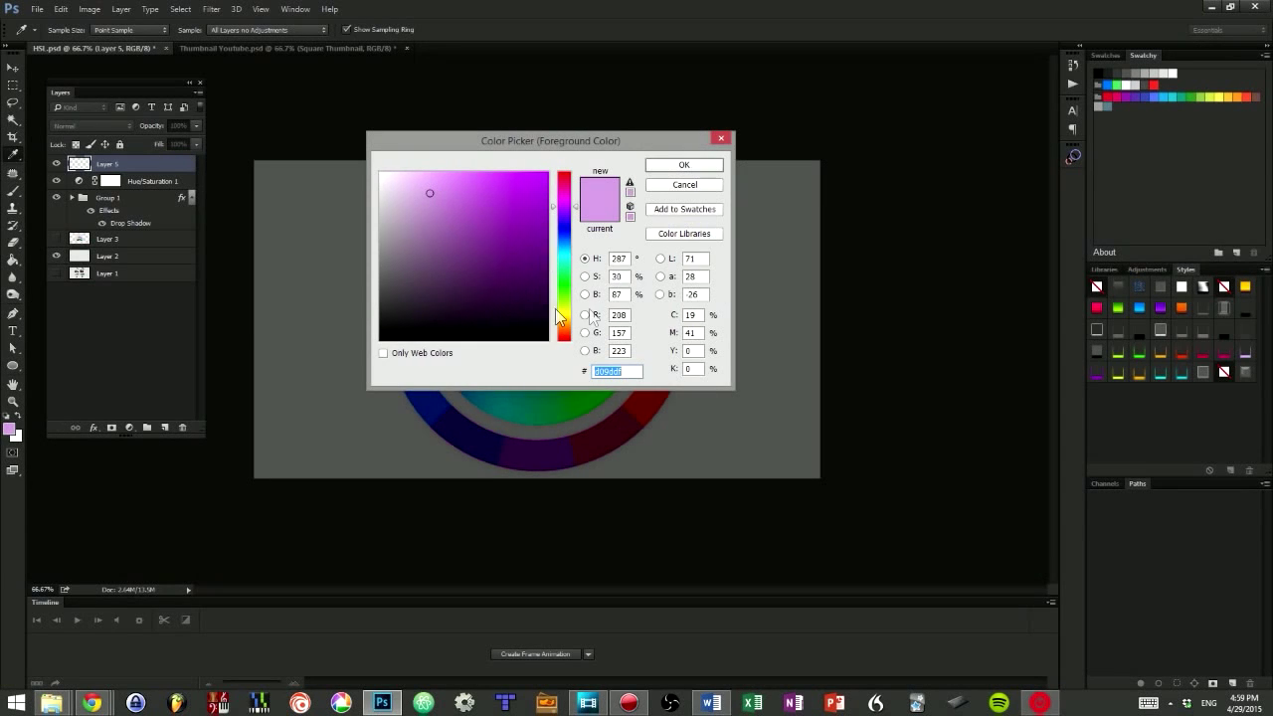
pyautogui.click(441, 276)
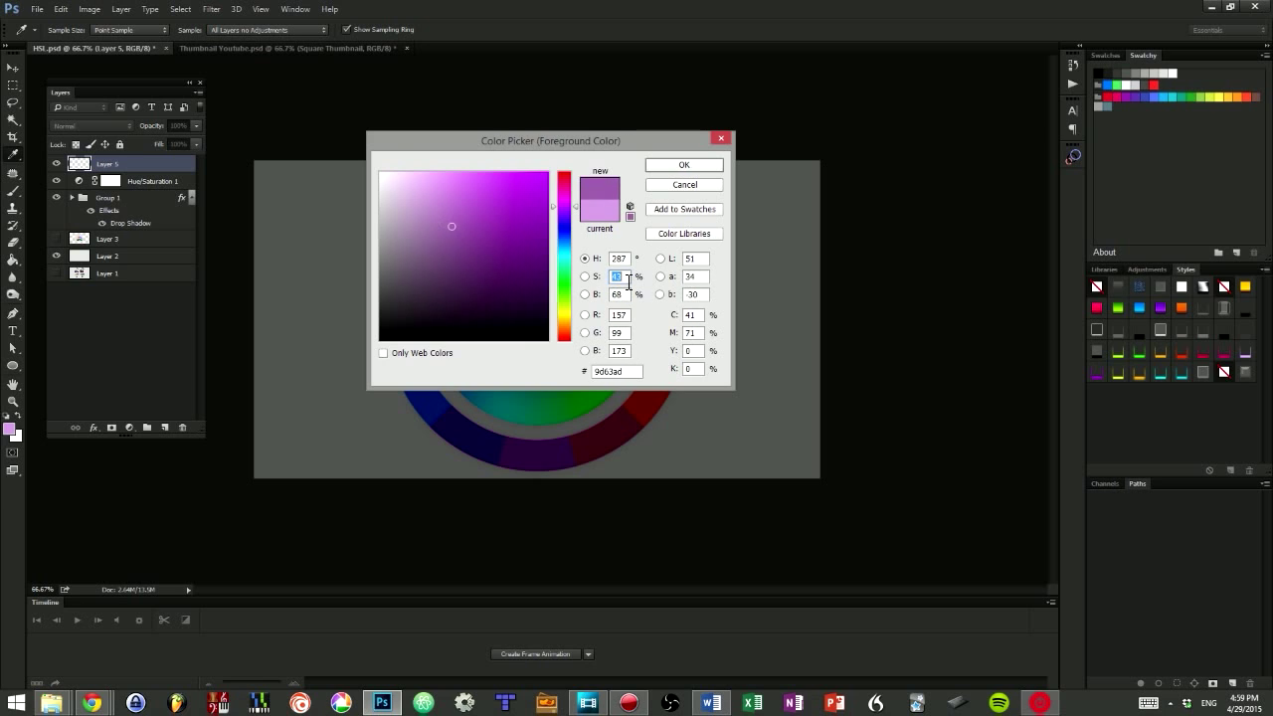
pyautogui.click(503, 227)
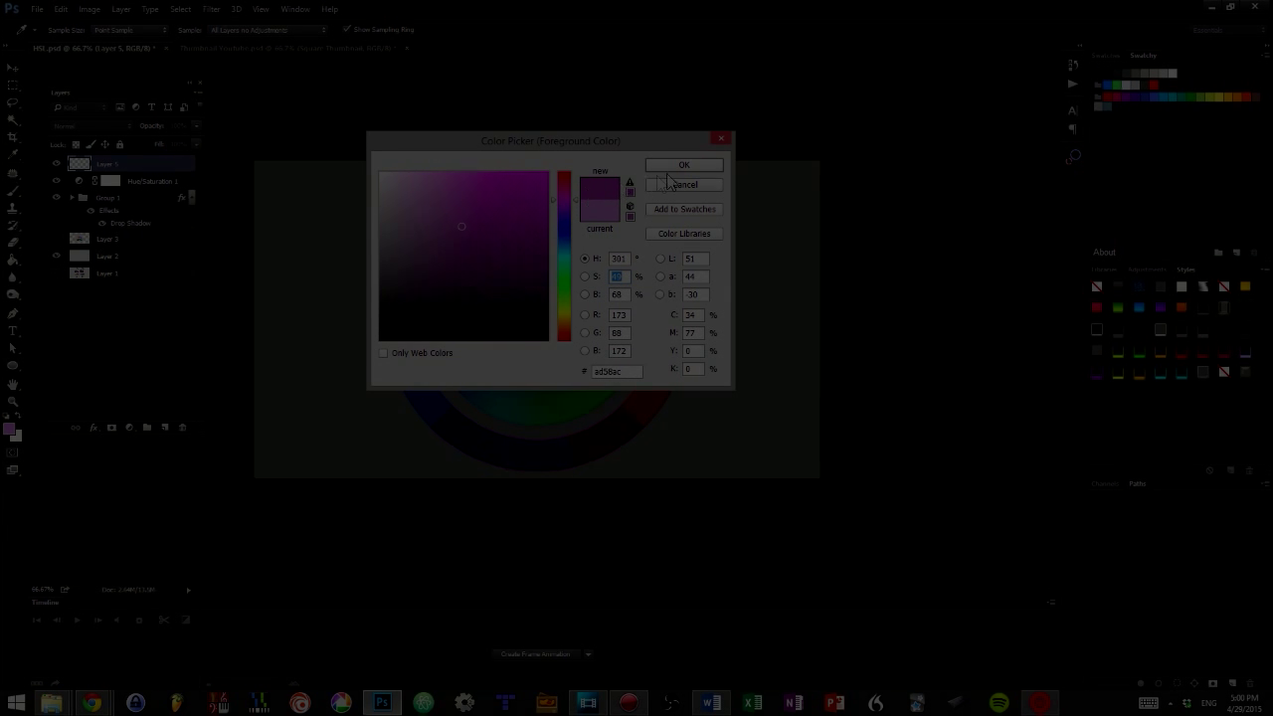
# Accept the medium purple as the foreground colour
pyautogui.click(683, 164)
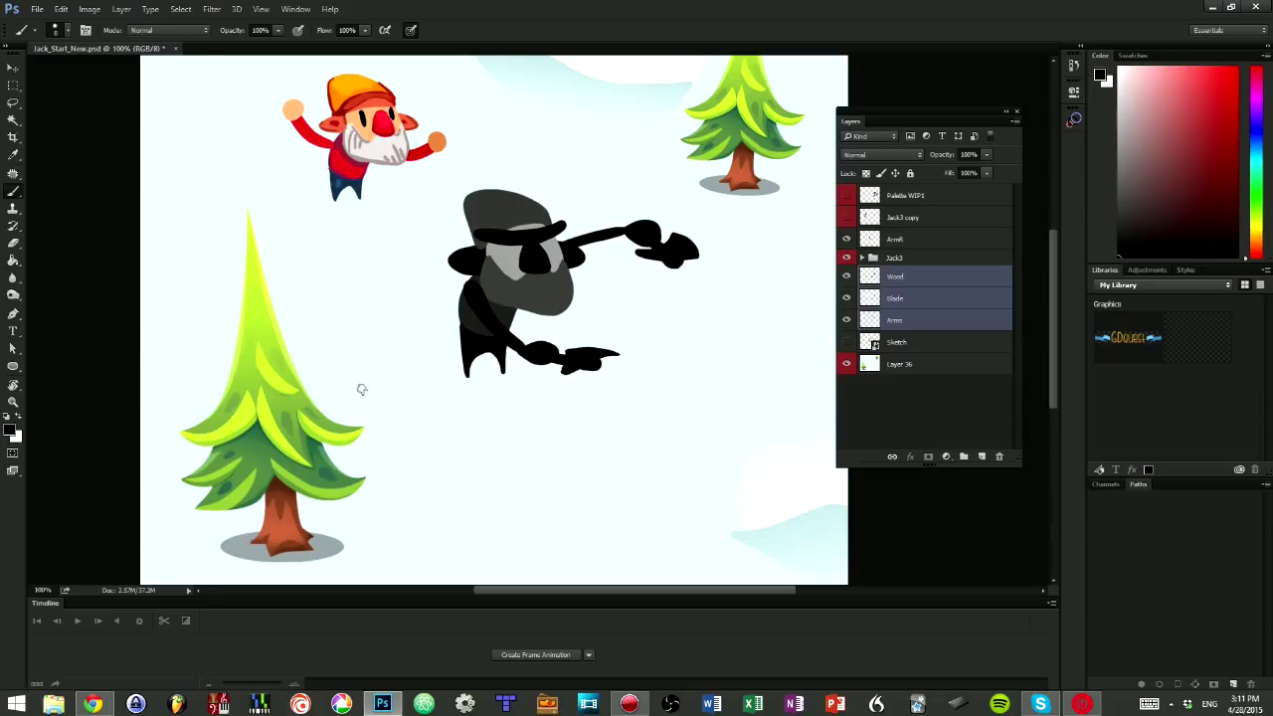
# Fill the hat purple, the Pants layer dark purple and the Torso layer teal
pyautogui.click(896, 275)
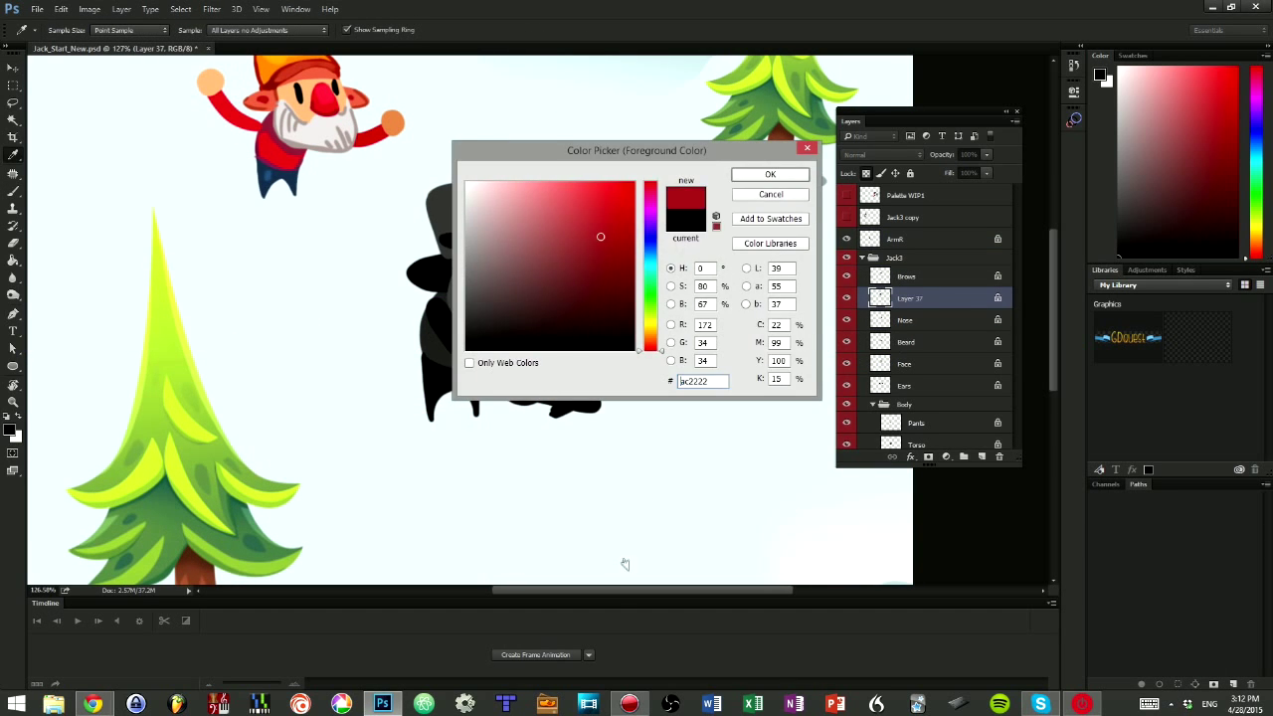
pyautogui.moveTo(637, 151); pyautogui.dragTo(816, 118)
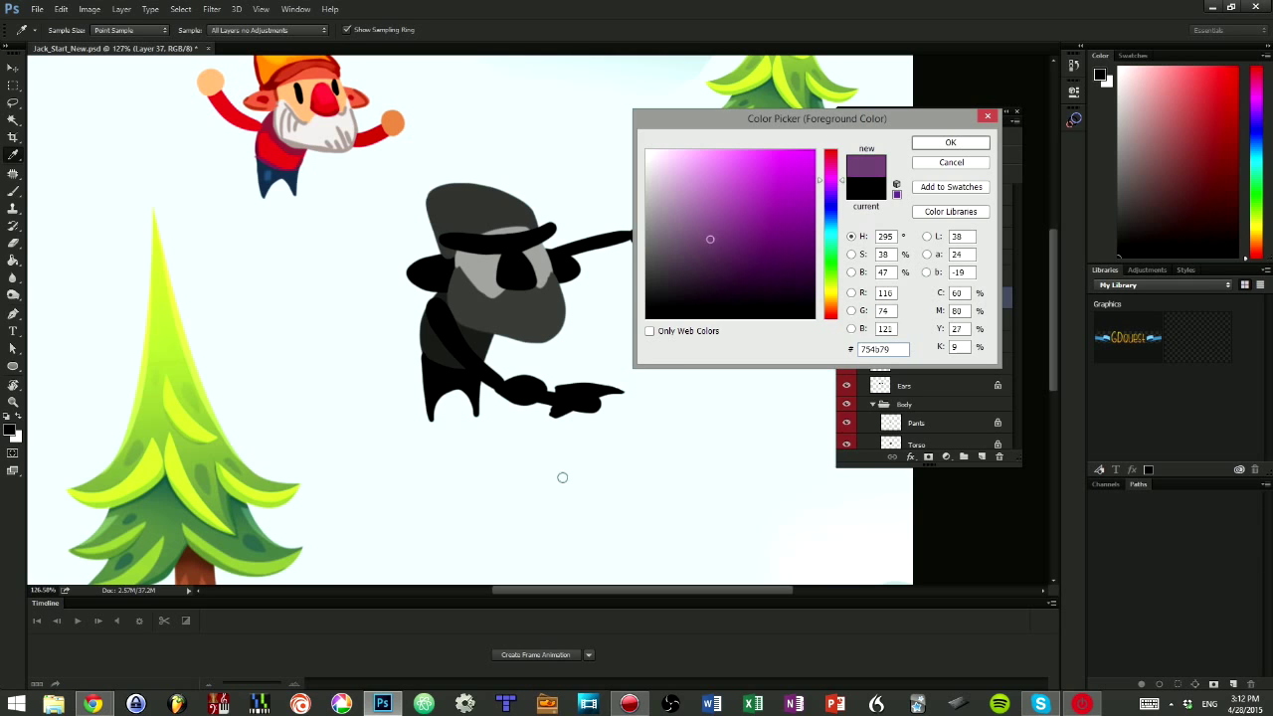
pyautogui.click(737, 251)
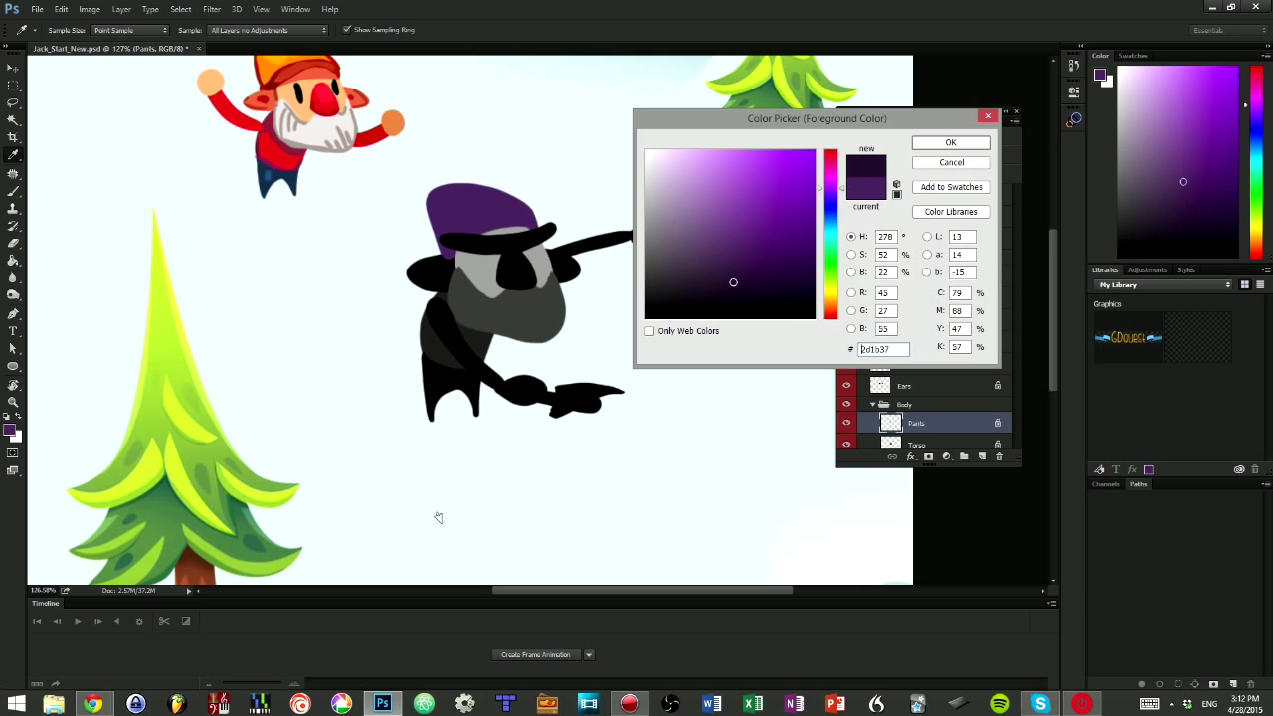
pyautogui.click(950, 143)
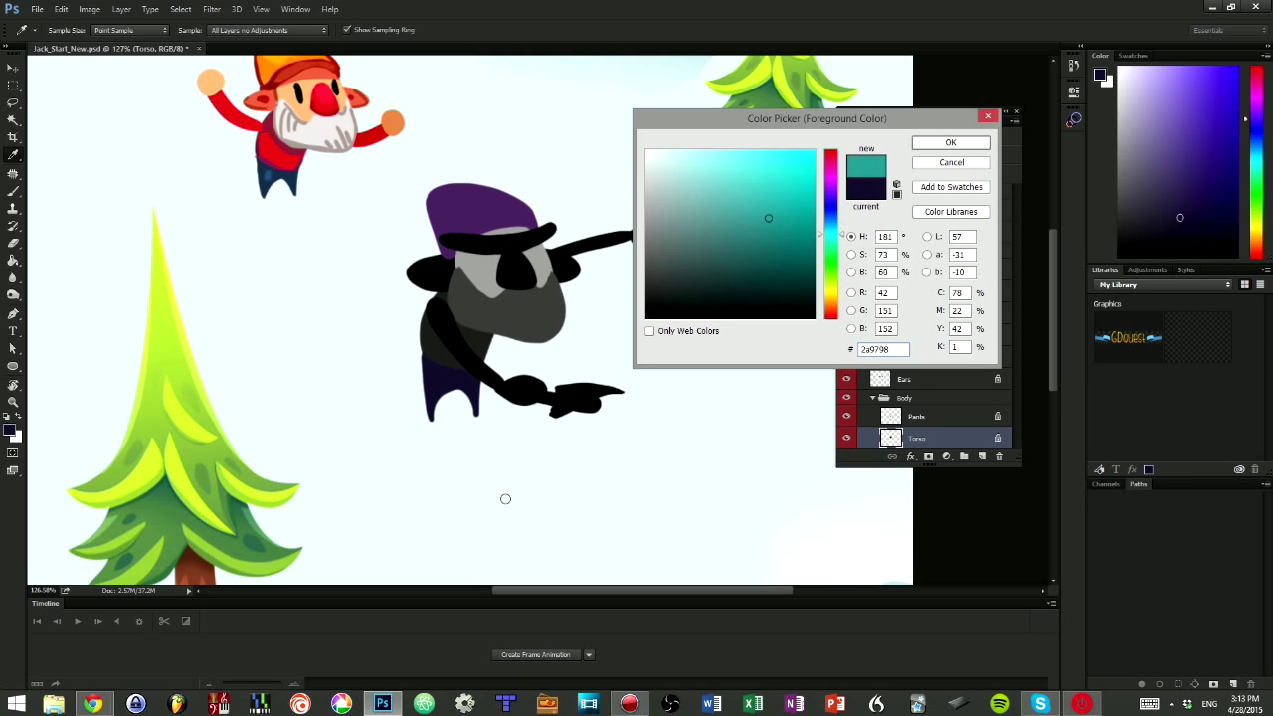
pyautogui.click(949, 143)
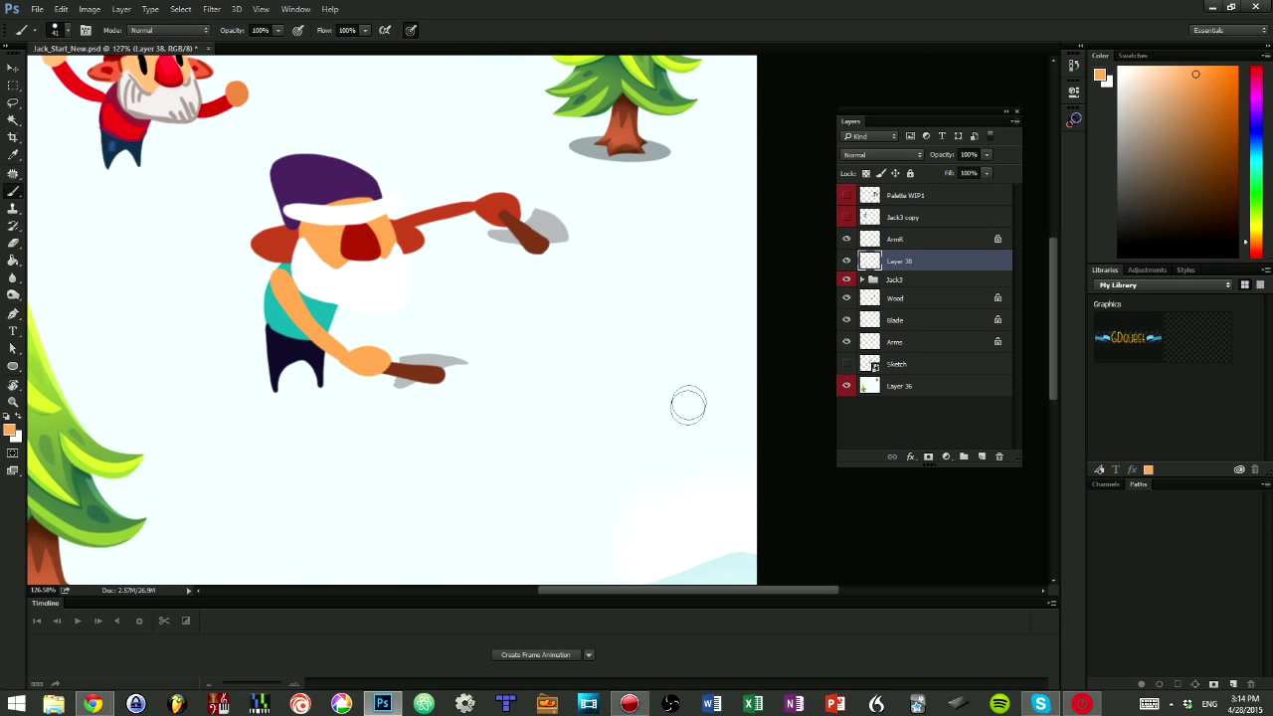
# Paint a colour blob beside the lumberjack with the Brush tool
pyautogui.moveTo(688, 406); pyautogui.dragTo(592, 318)
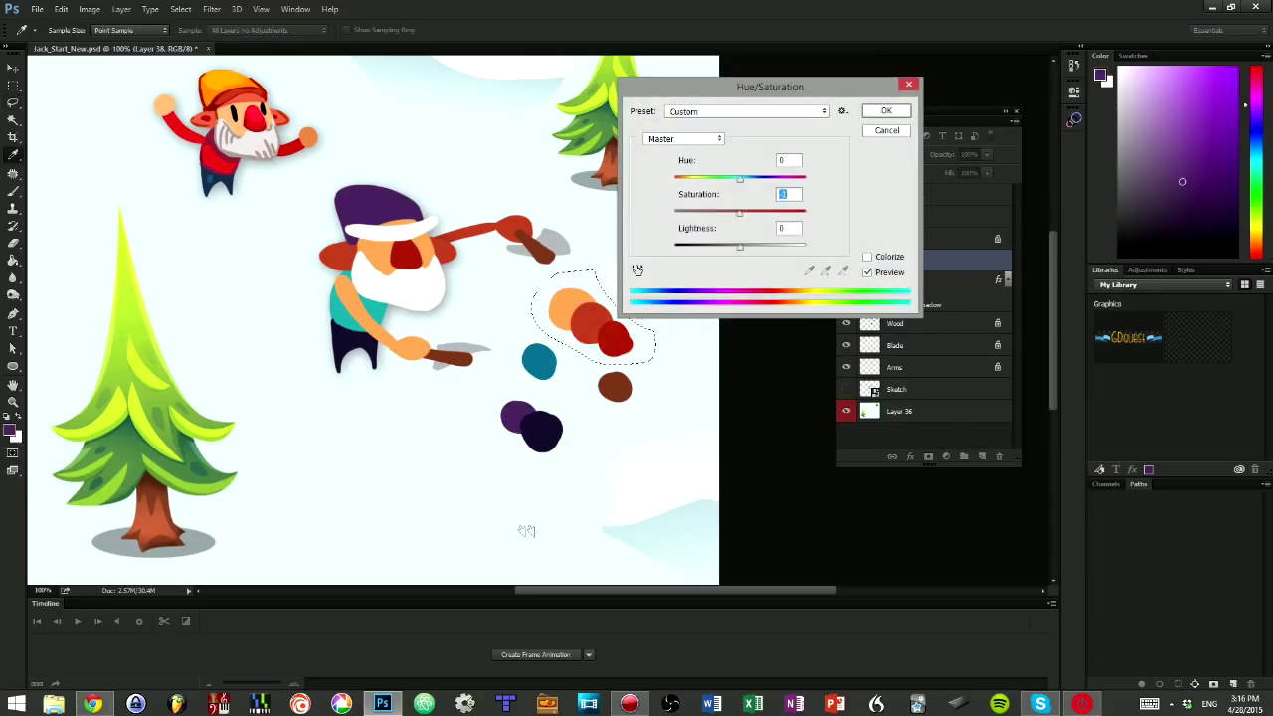
# Tweak warm-blob saturation, repaint Ears red and Pants purple, and add a new layer
pyautogui.moveTo(740, 178); pyautogui.dragTo(731, 178)
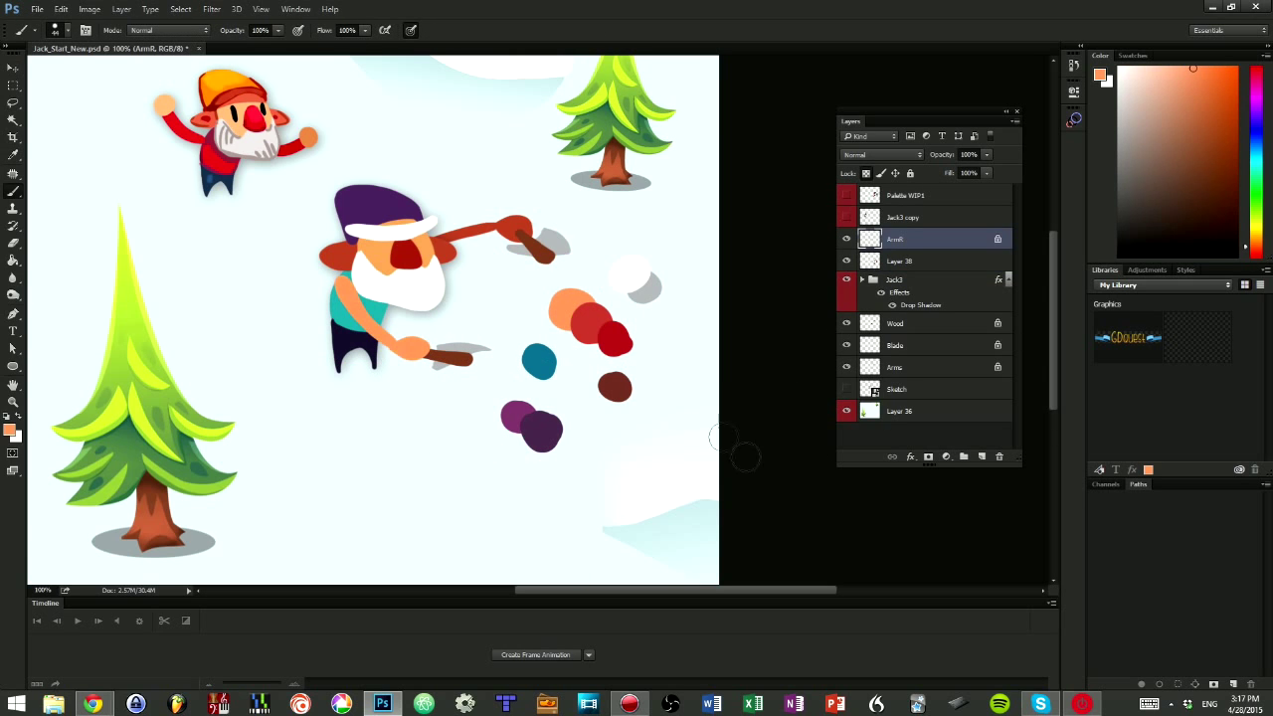
pyautogui.click(260, 9)
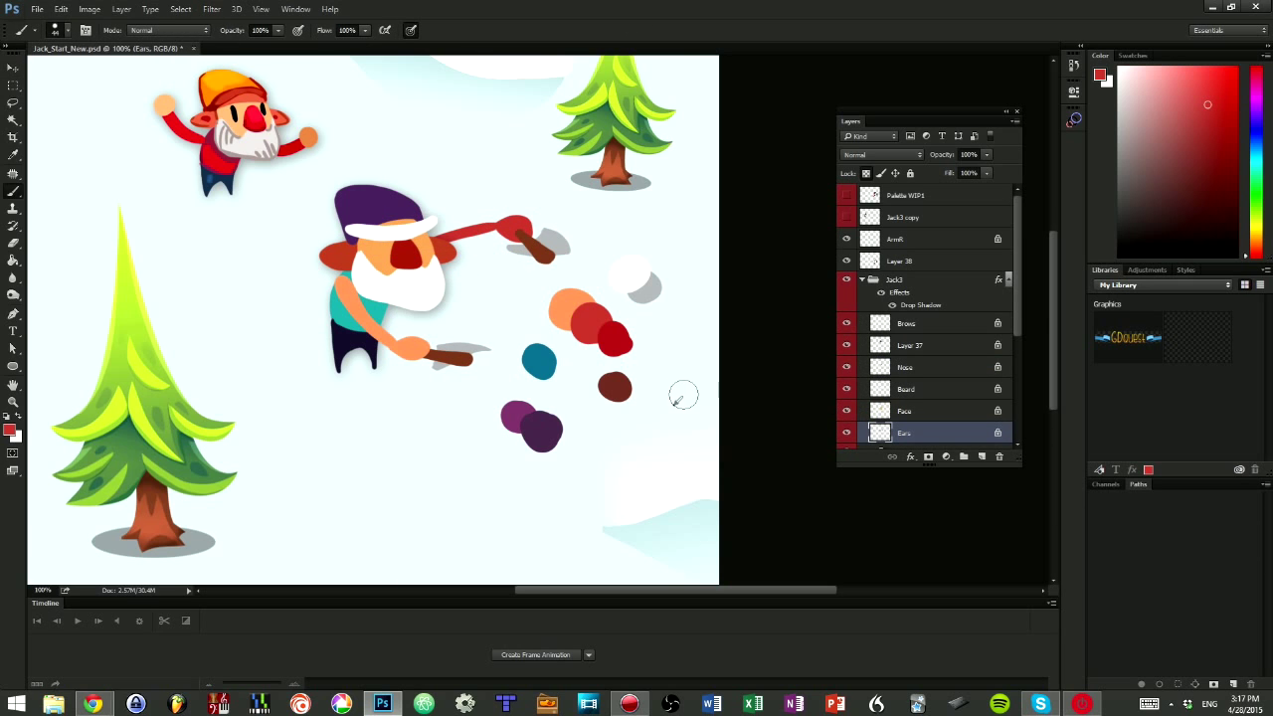
pyautogui.click(906, 366)
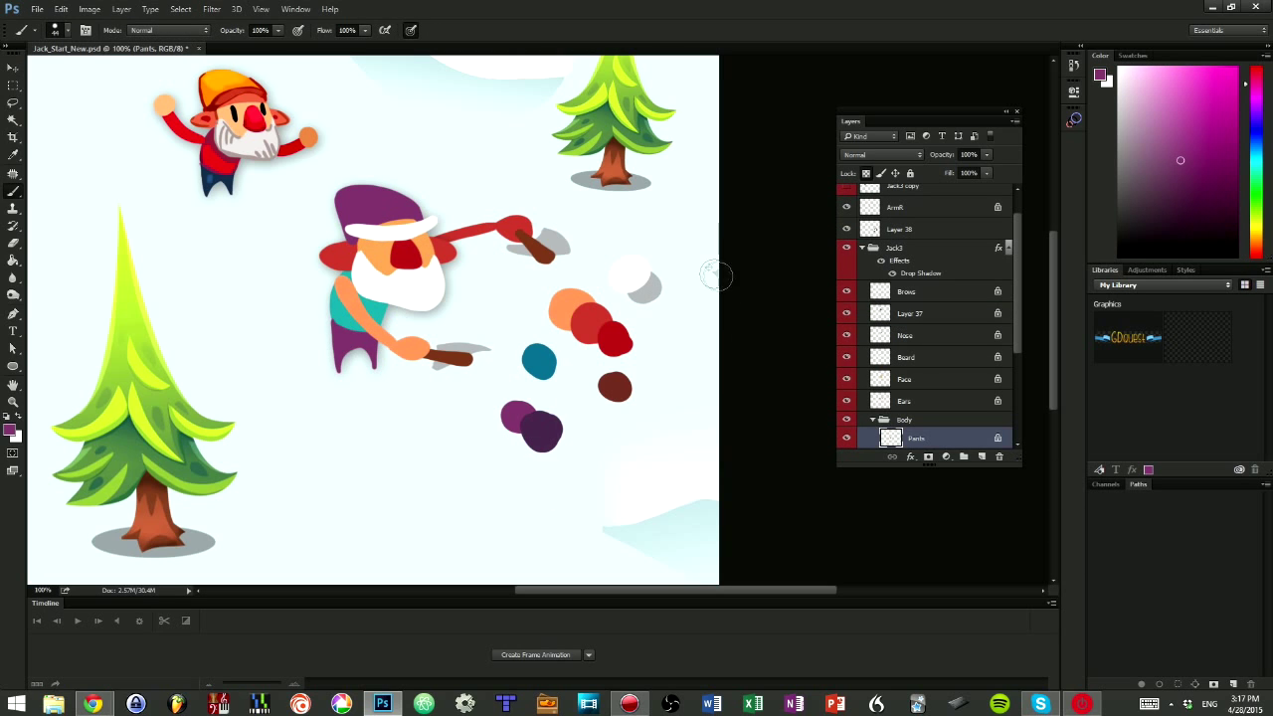
pyautogui.click(14, 68)
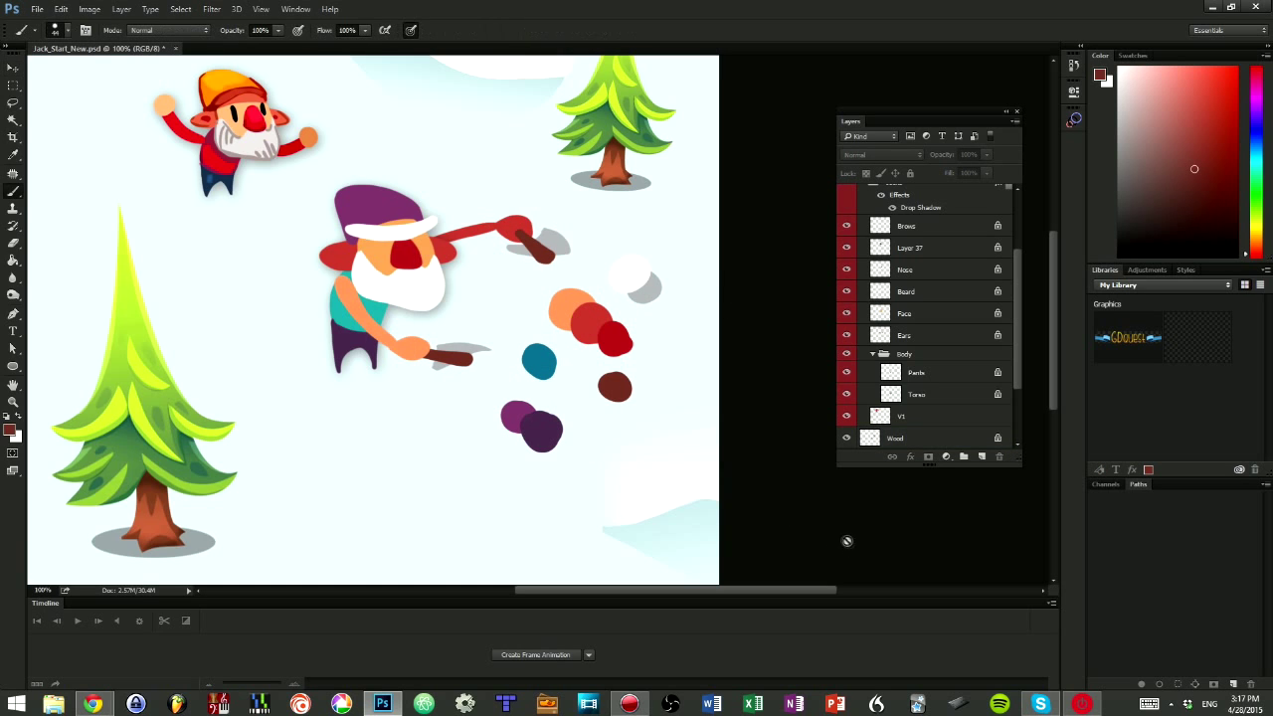
pyautogui.click(899, 242)
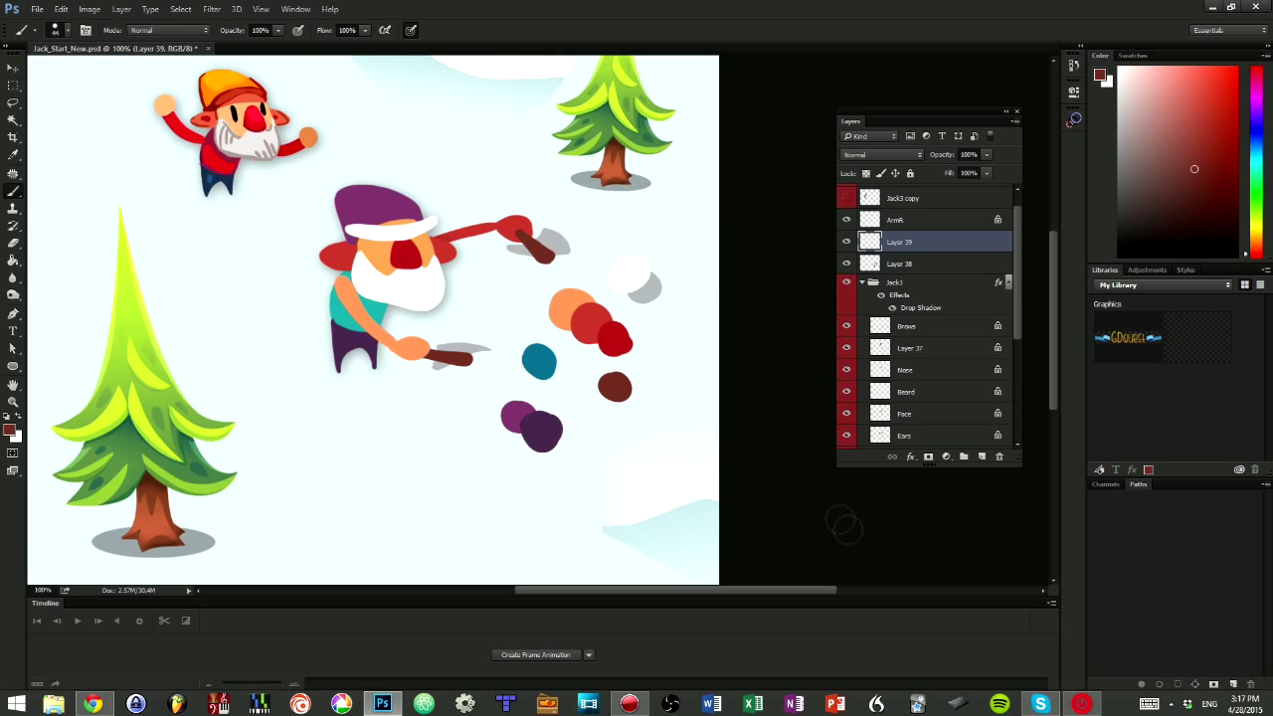